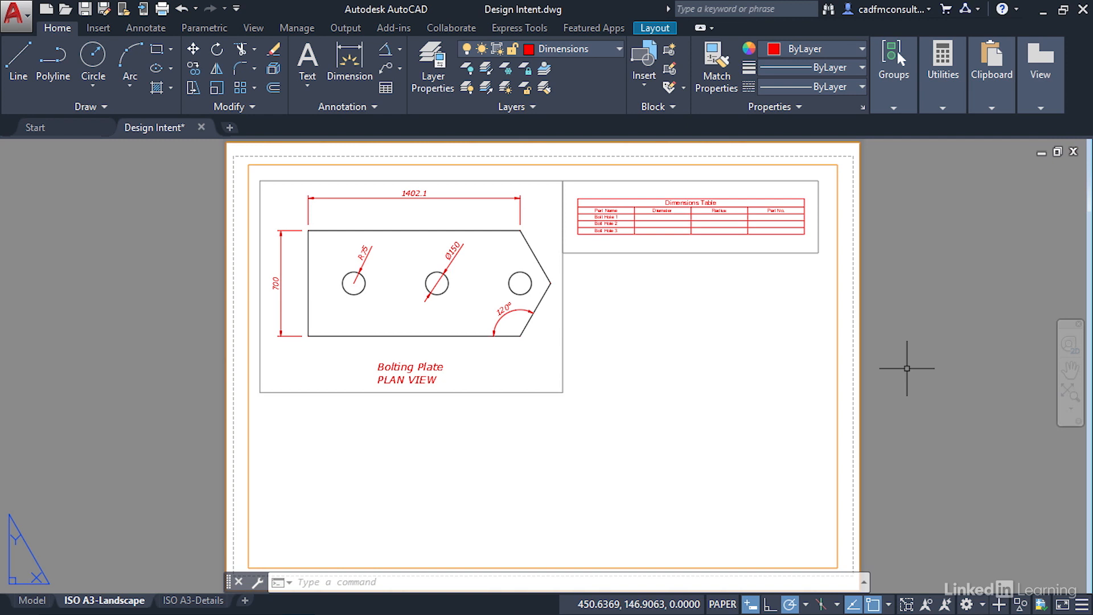
{"action": "mouse_move", "coordinate": [345, 28]}
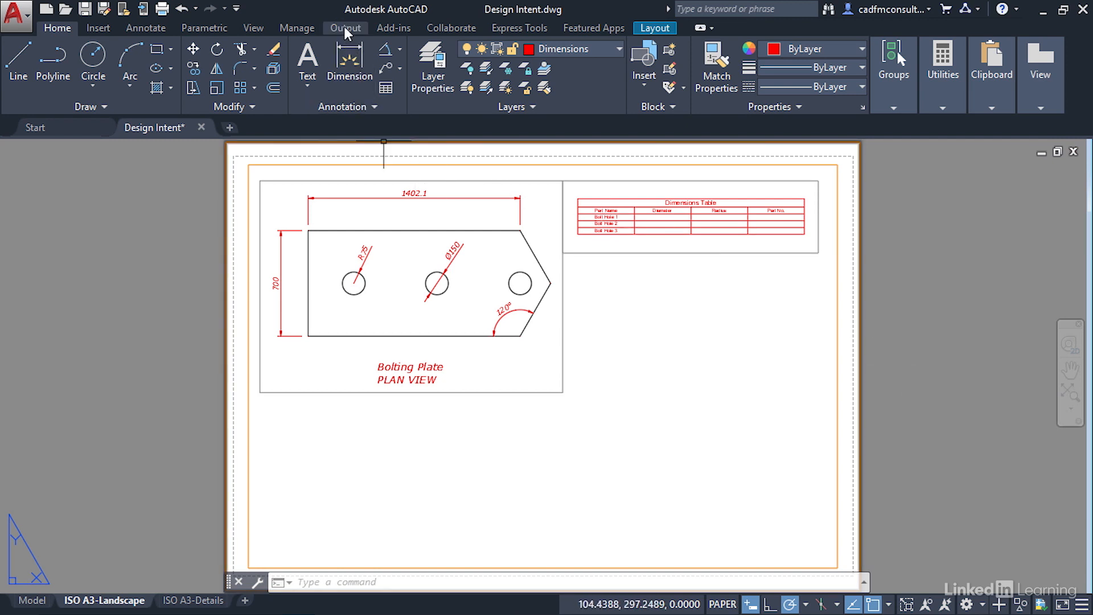
- Show the Output ribbon with the Plot and Export to DWF/PDF panels
{"action": "left_click", "coordinate": [343, 27]}
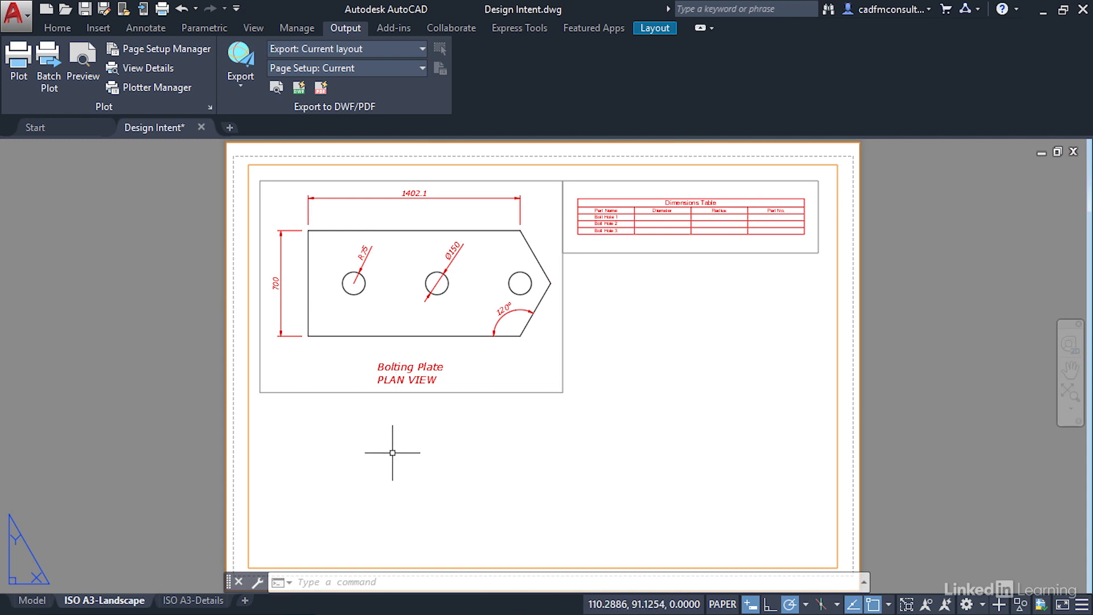
{"action": "mouse_move", "coordinate": [106, 159]}
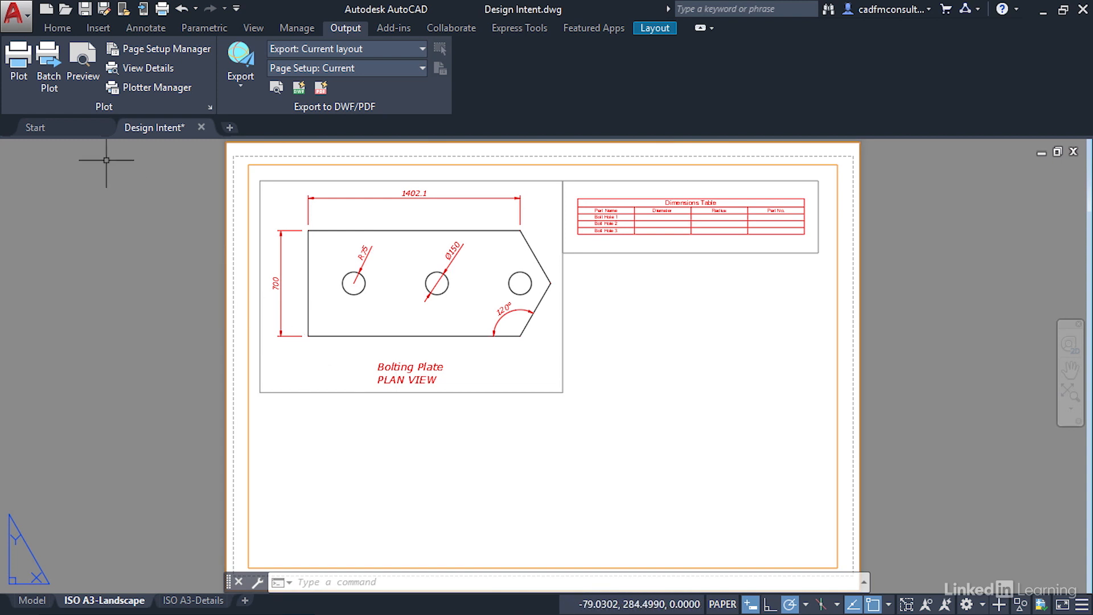
{"action": "mouse_move", "coordinate": [48, 62]}
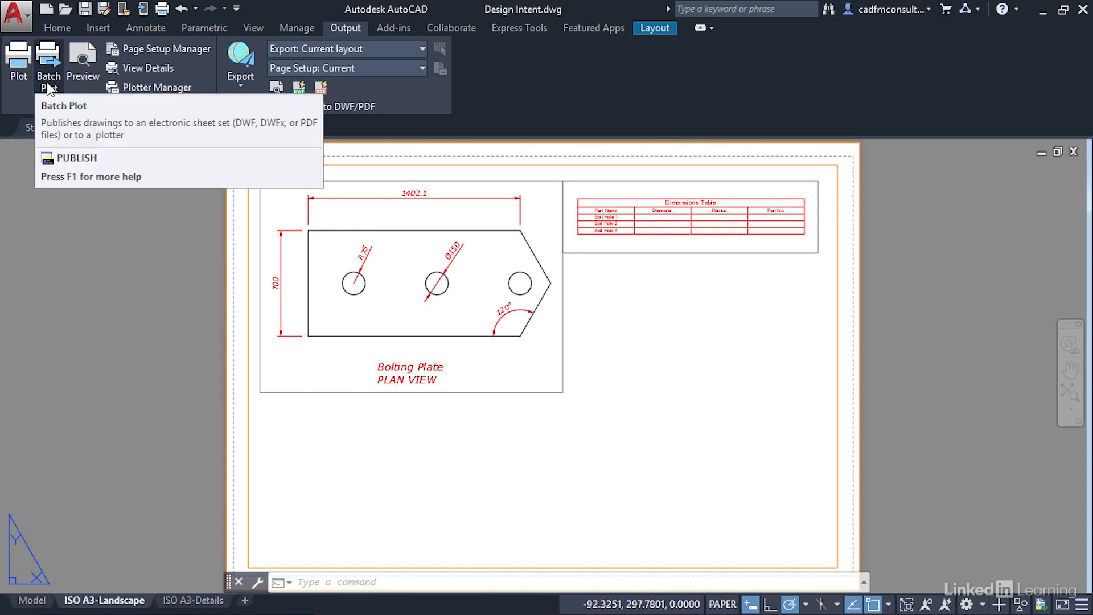
{"action": "mouse_move", "coordinate": [82, 63]}
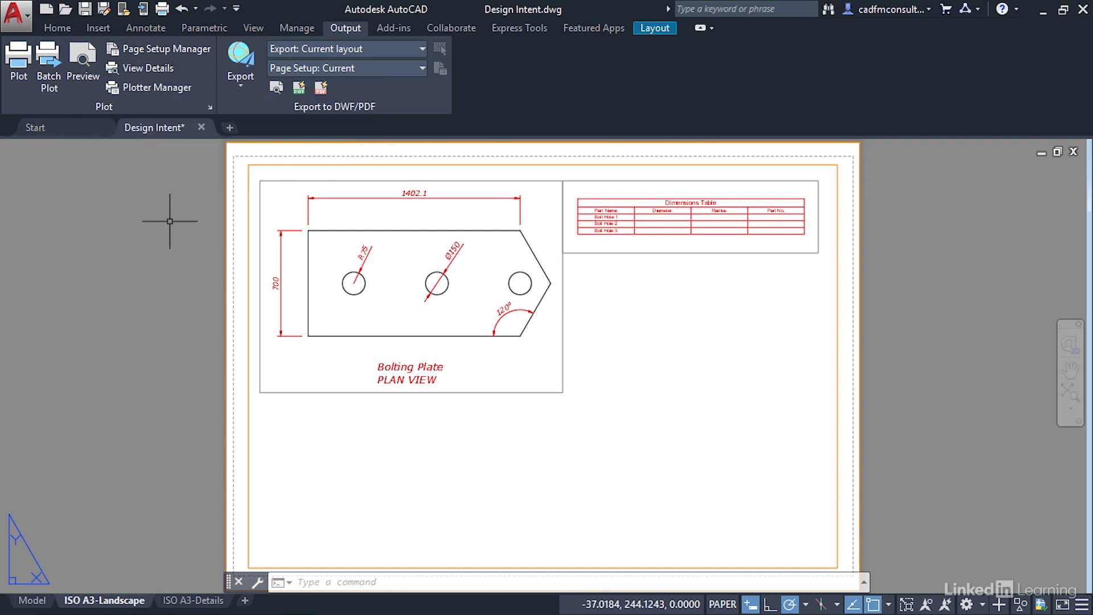
{"action": "mouse_move", "coordinate": [253, 161]}
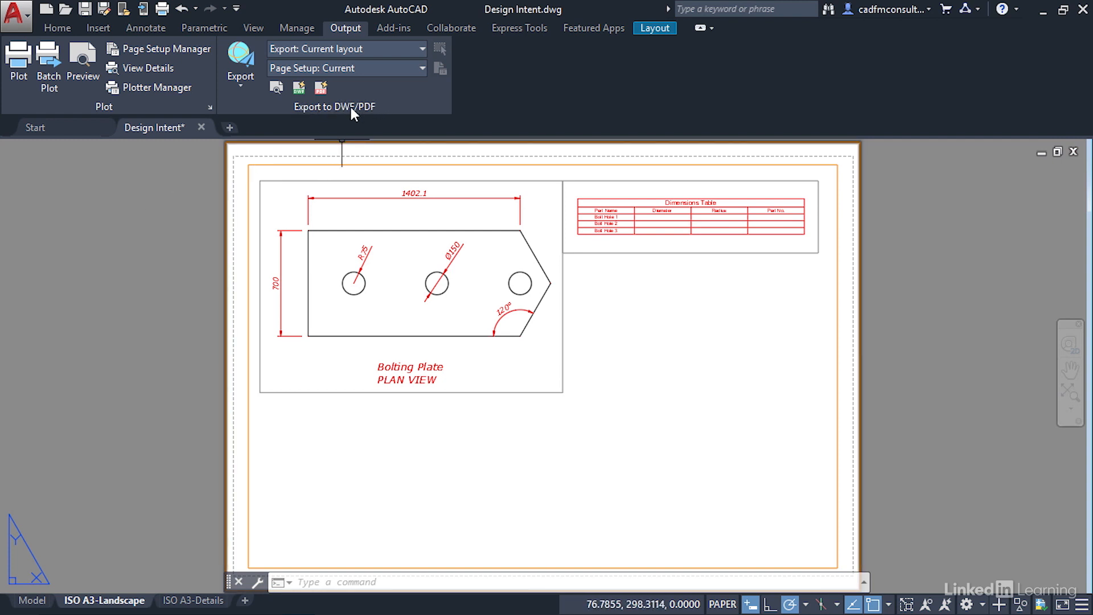
{"action": "mouse_move", "coordinate": [369, 117]}
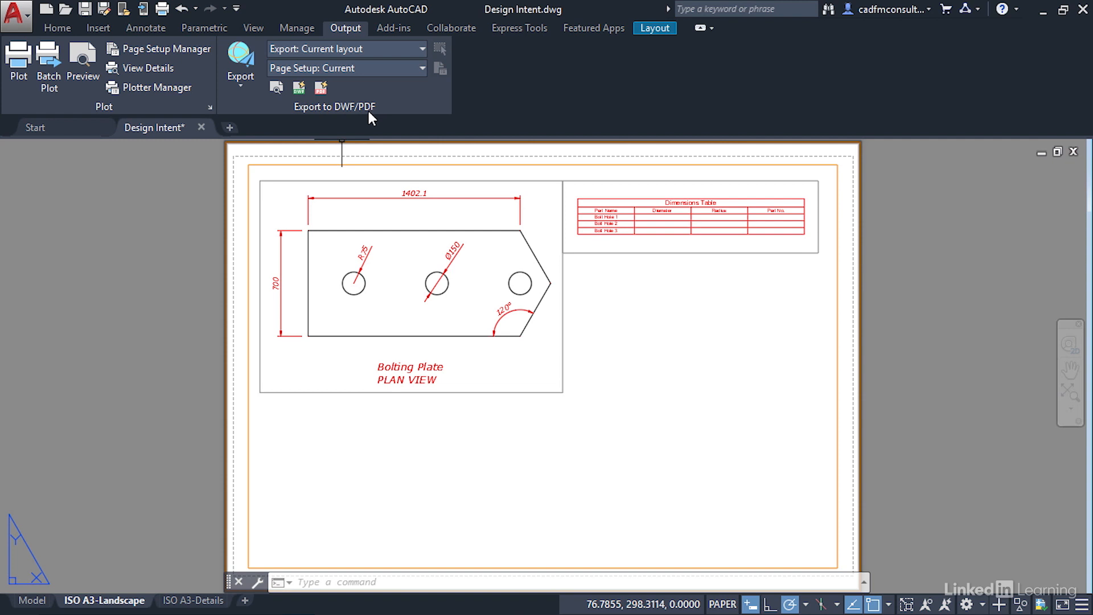
{"action": "mouse_move", "coordinate": [662, 426]}
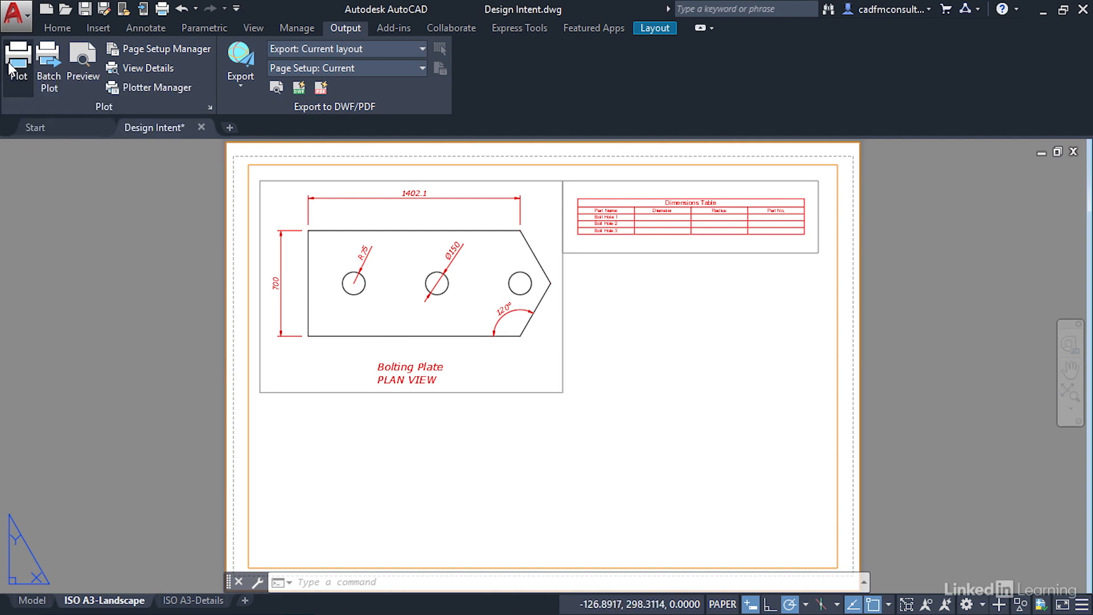
- Start the Plot command, reaching the Batch Plot or single-sheet prompt
{"action": "left_click", "coordinate": [17, 58]}
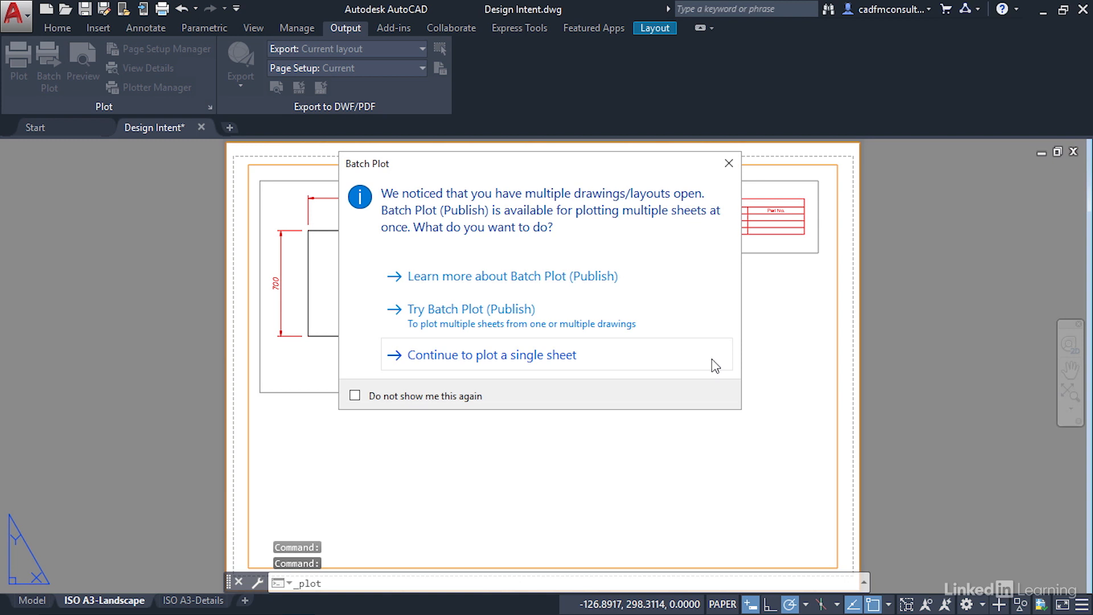
{"action": "mouse_move", "coordinate": [699, 276]}
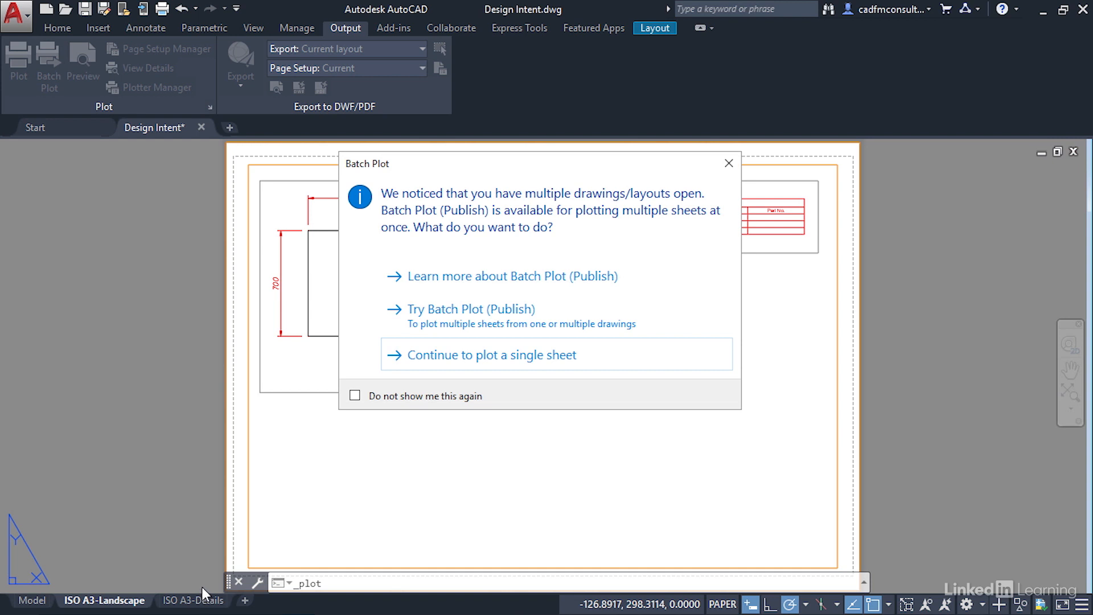
{"action": "mouse_move", "coordinate": [523, 363]}
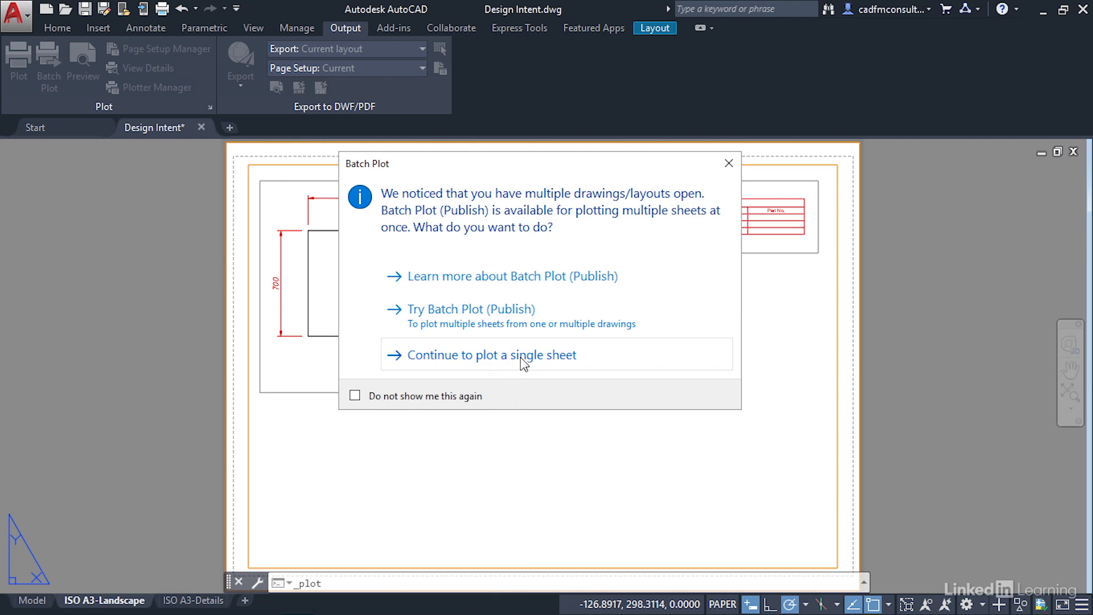
- Continue to plot a single sheet, reaching the Plot - ISO A3-Landscape settings
{"action": "left_click", "coordinate": [490, 355]}
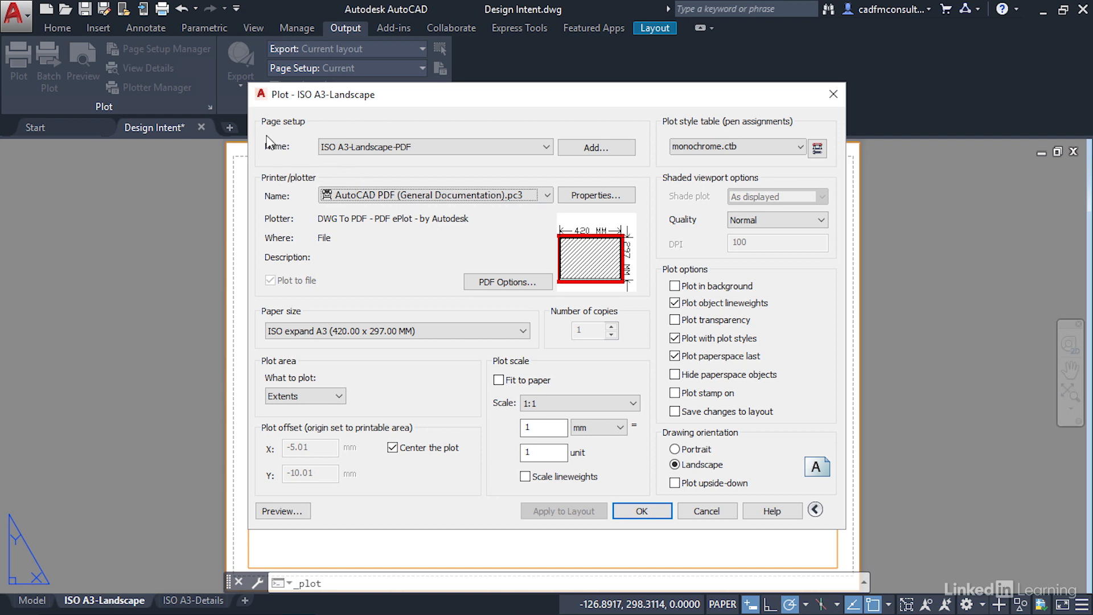
{"action": "mouse_move", "coordinate": [326, 176]}
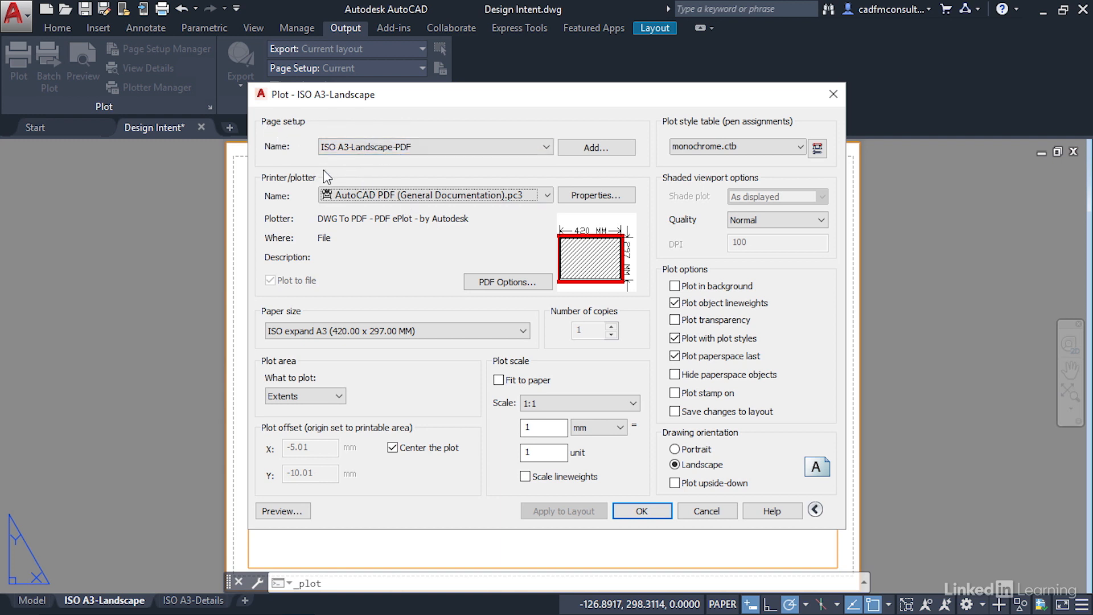
{"action": "mouse_move", "coordinate": [417, 161]}
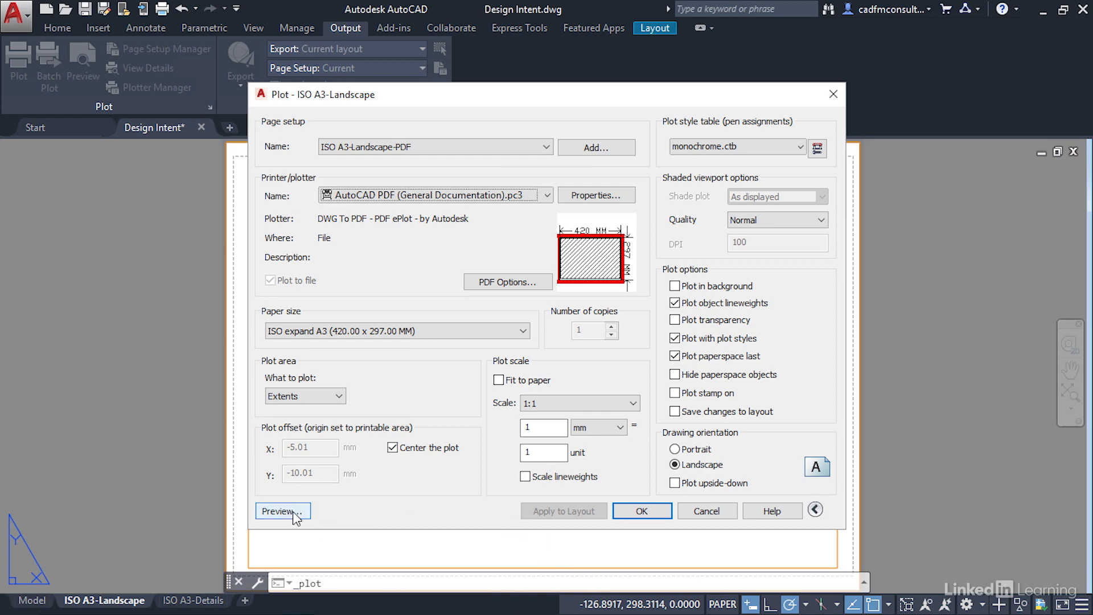
- Preview the bolting plate sheet, exit the preview and close the Plot dialog
{"action": "left_click", "coordinate": [279, 511]}
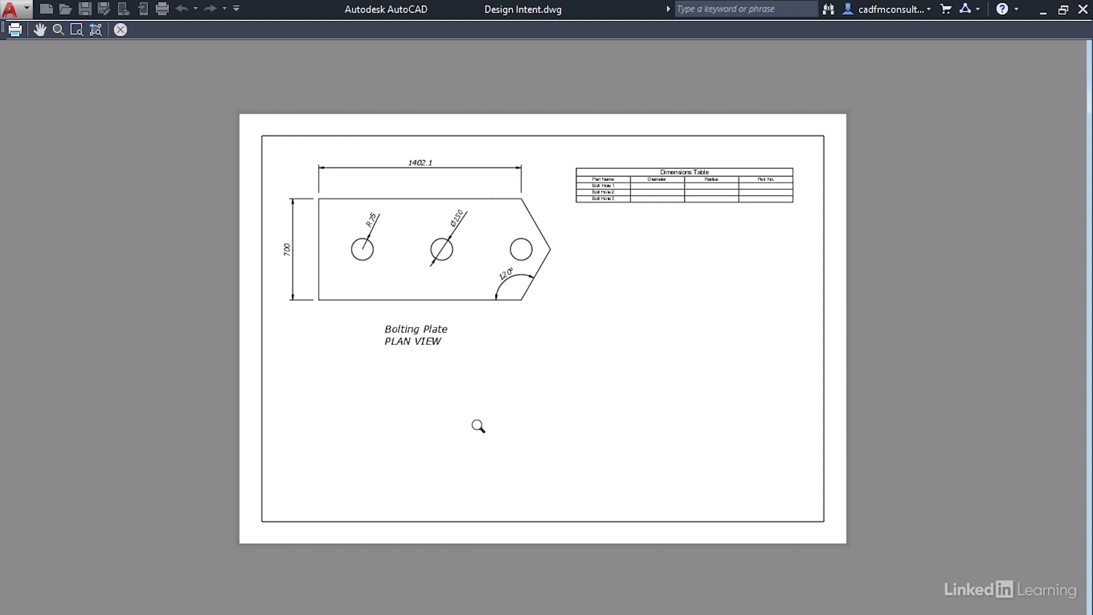
{"action": "mouse_move", "coordinate": [481, 418]}
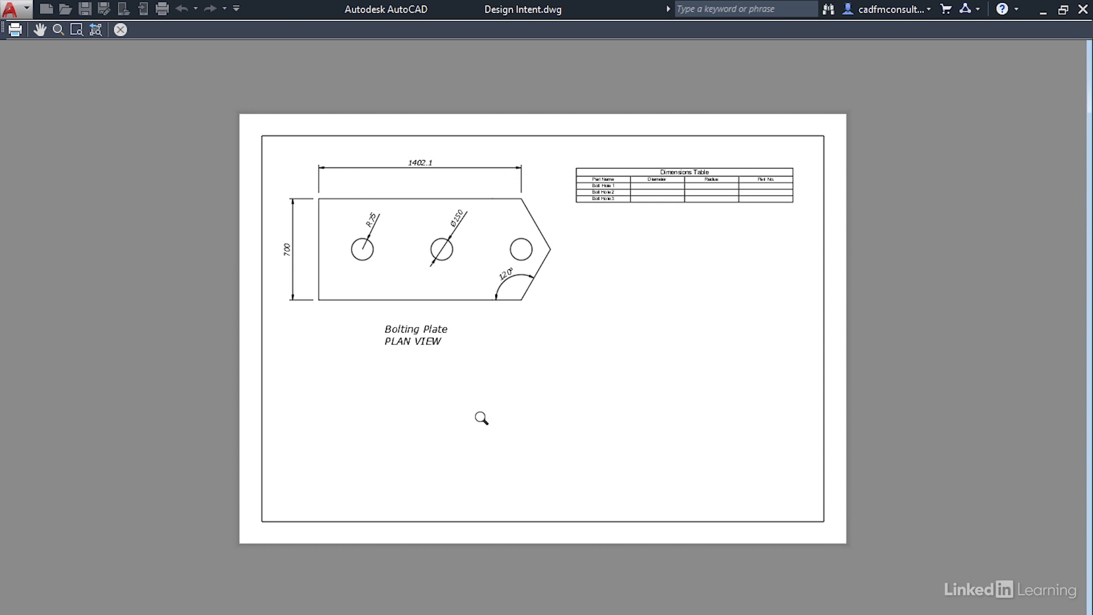
{"action": "mouse_move", "coordinate": [345, 252]}
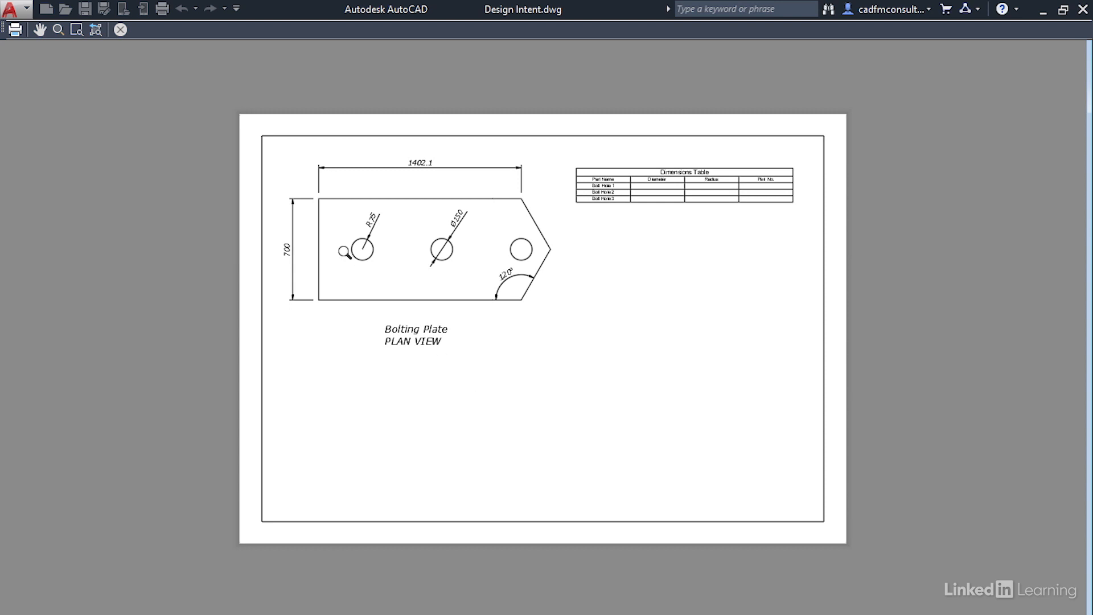
{"action": "mouse_move", "coordinate": [666, 297]}
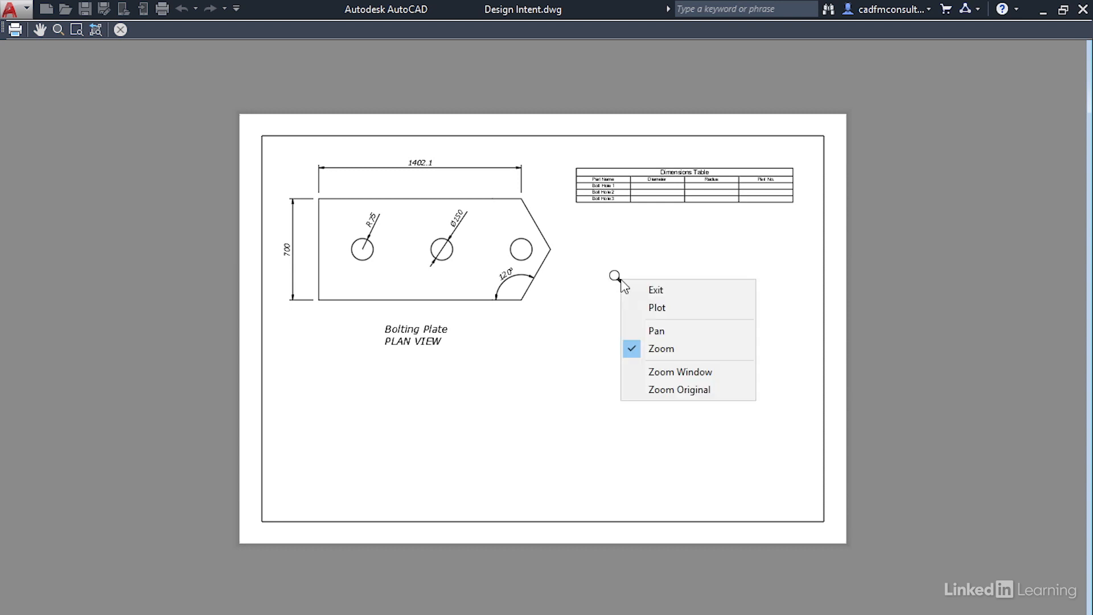
{"action": "left_click", "coordinate": [655, 308]}
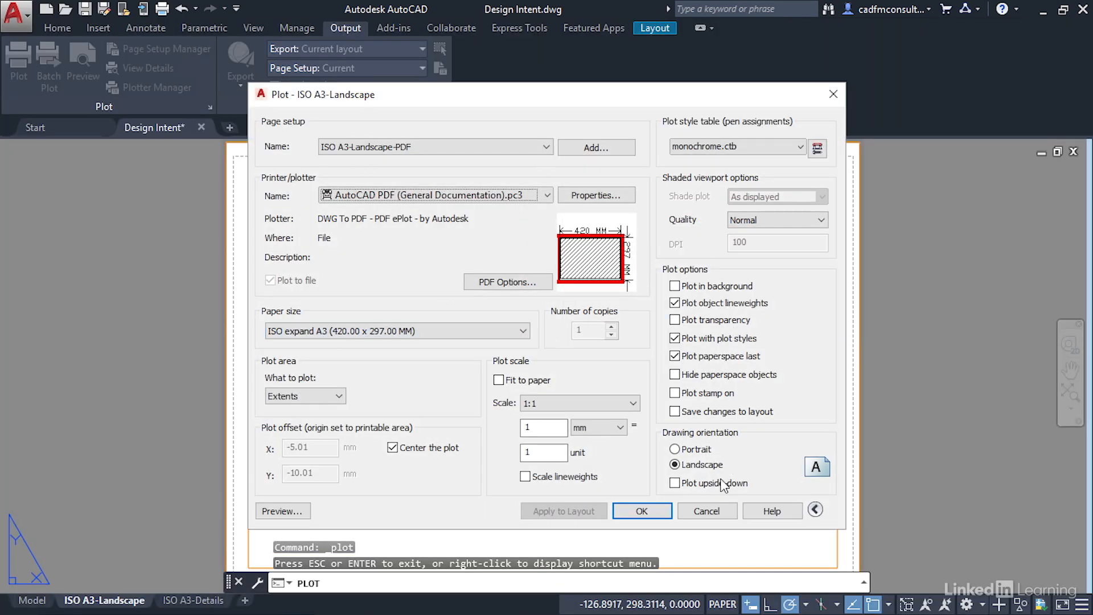
{"action": "left_click", "coordinate": [706, 510]}
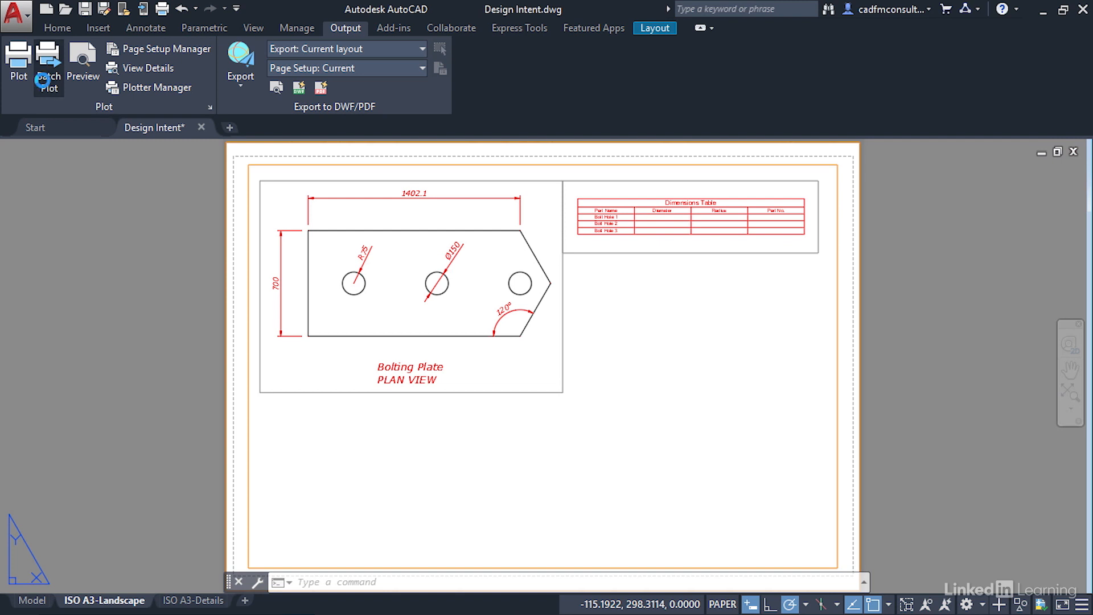
- Start Batch Plot, listing the model and both A3 layout sheets with no errors
{"action": "left_click", "coordinate": [48, 68]}
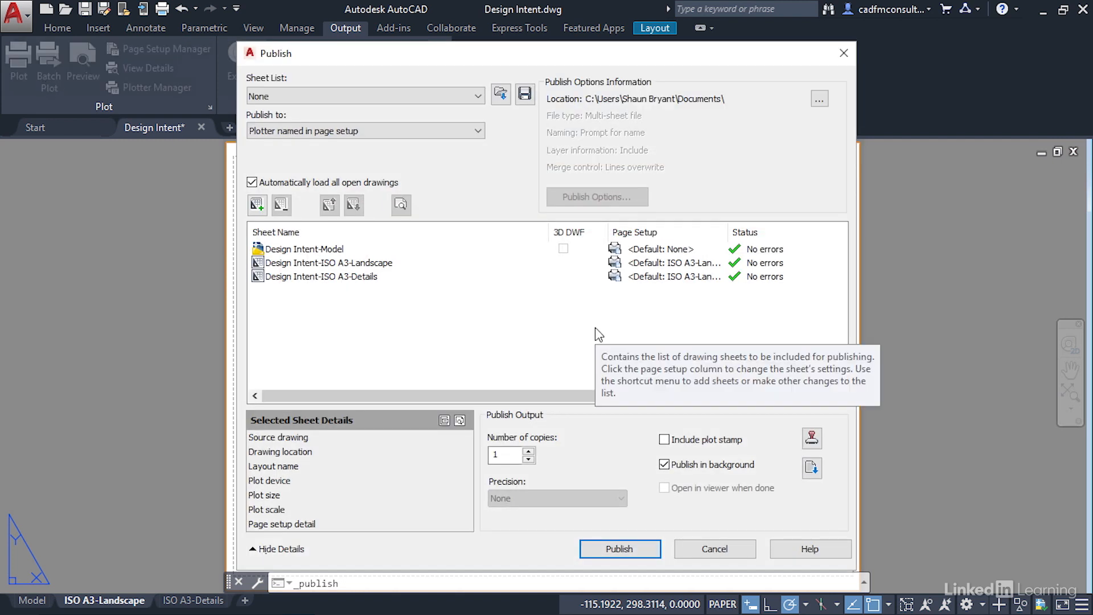
{"action": "mouse_move", "coordinate": [593, 331]}
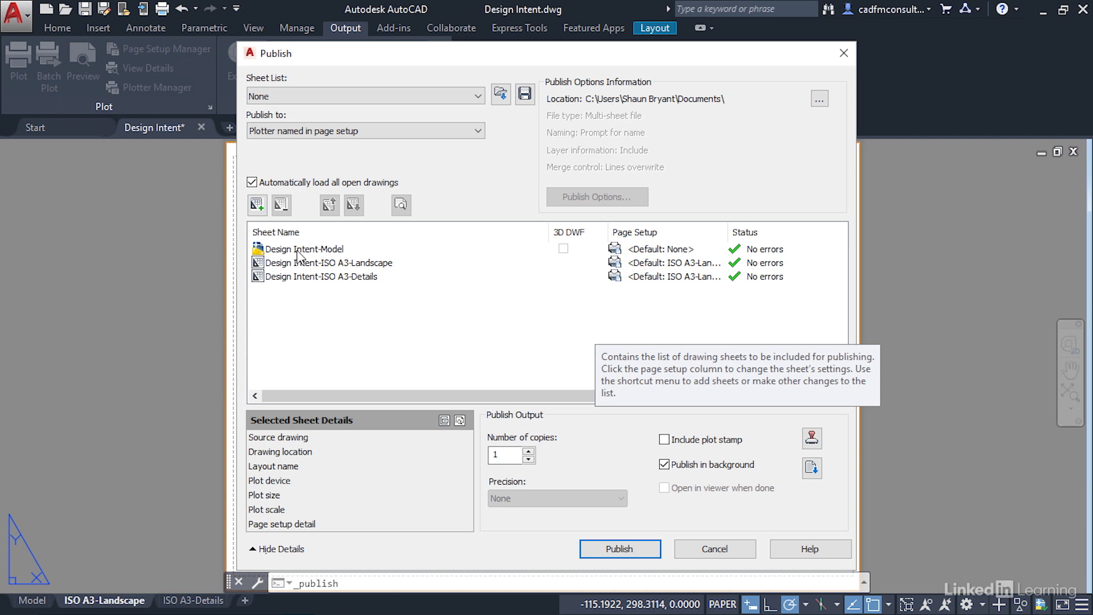
{"action": "mouse_move", "coordinate": [472, 182]}
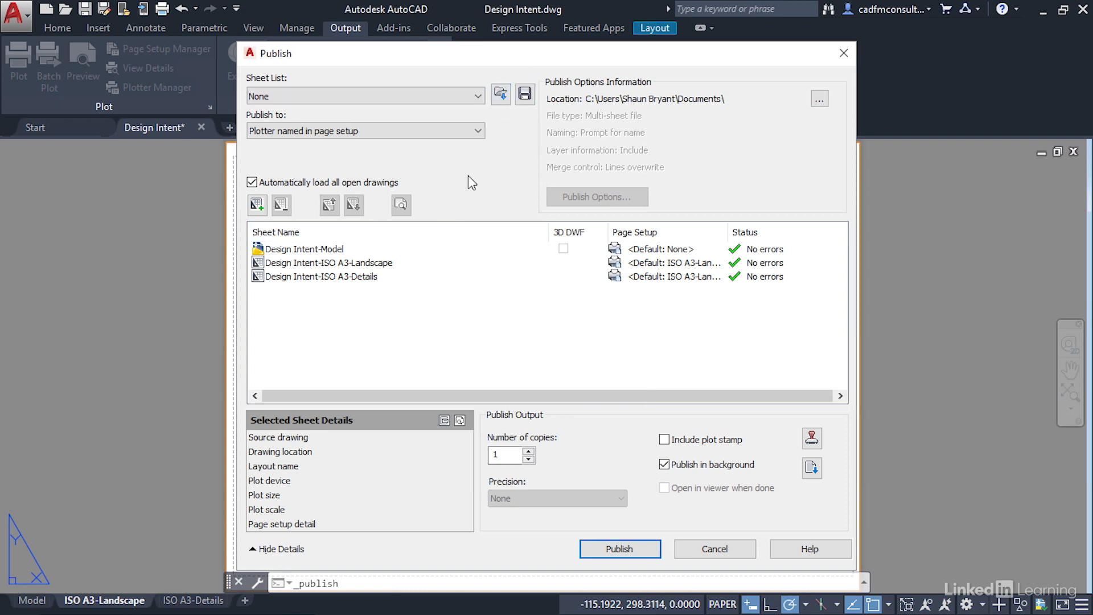
{"action": "mouse_move", "coordinate": [535, 374]}
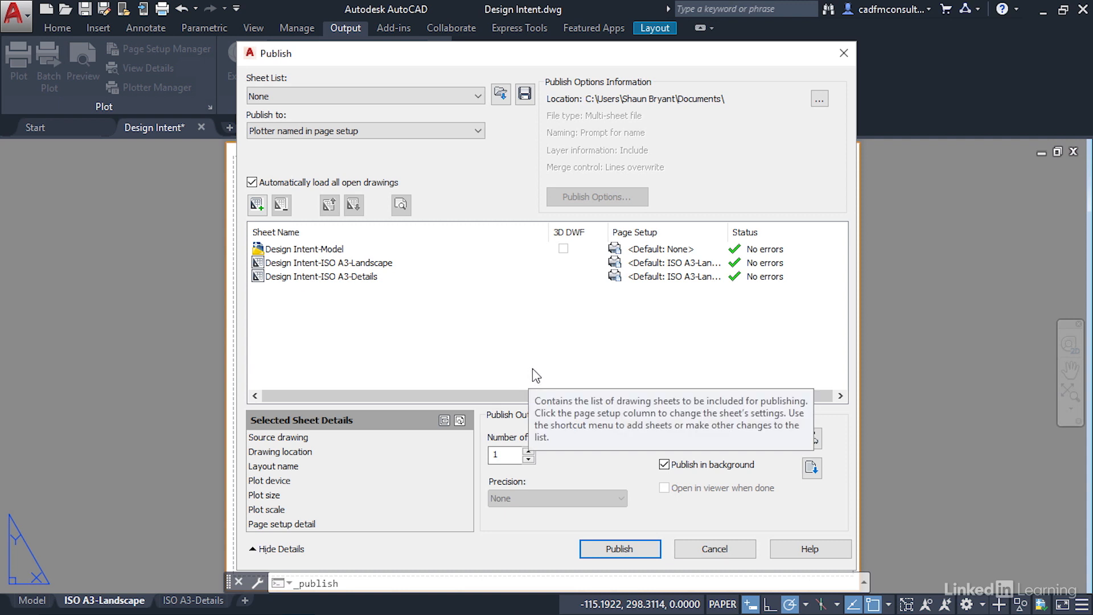
{"action": "mouse_move", "coordinate": [507, 550]}
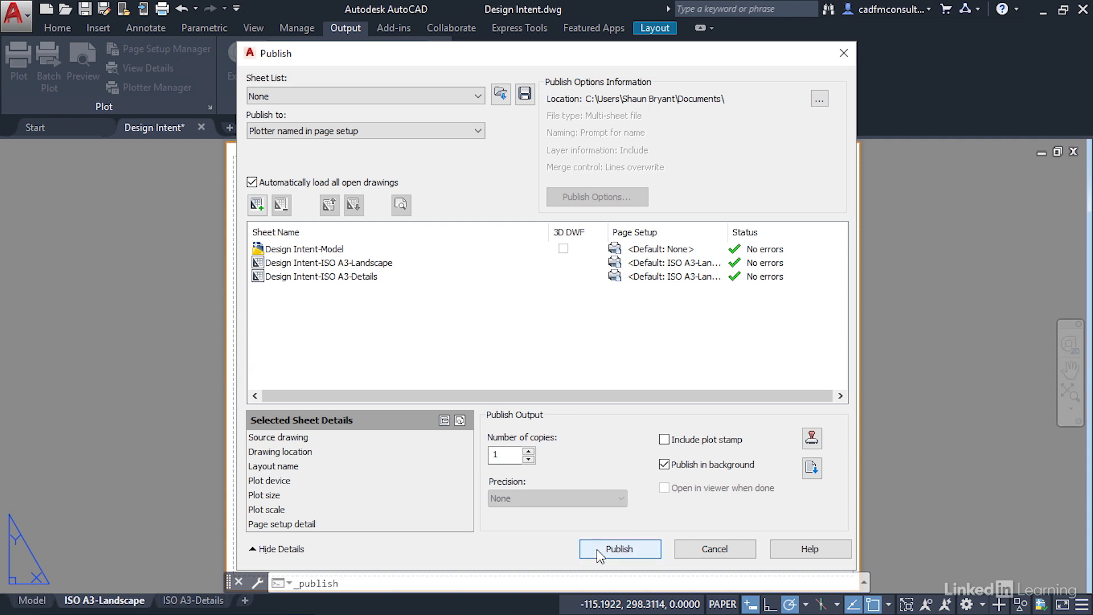
{"action": "mouse_move", "coordinate": [619, 549]}
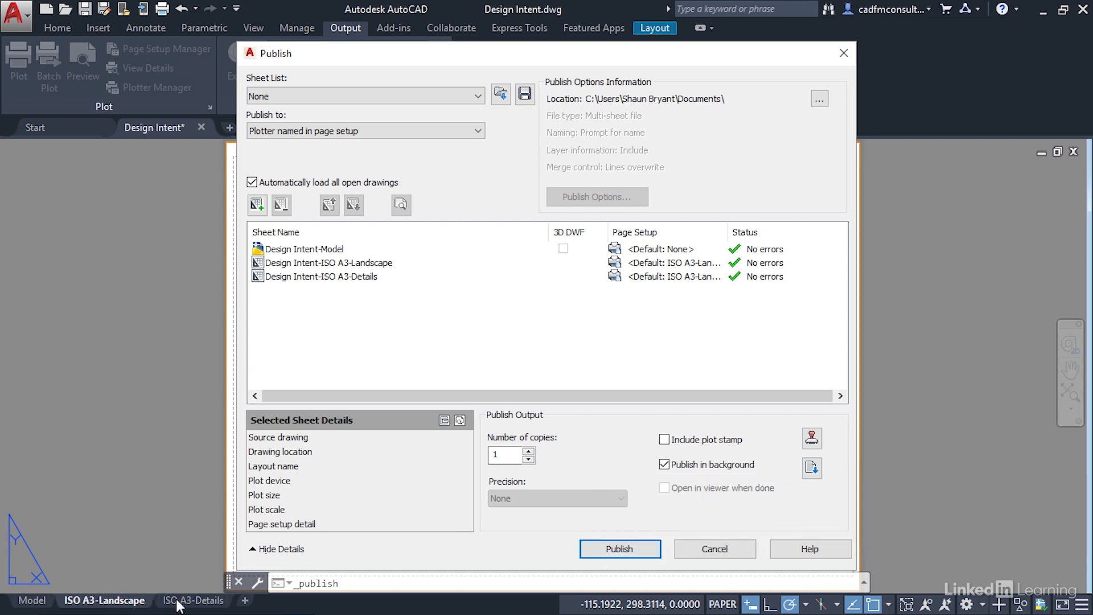
{"action": "mouse_move", "coordinate": [289, 536]}
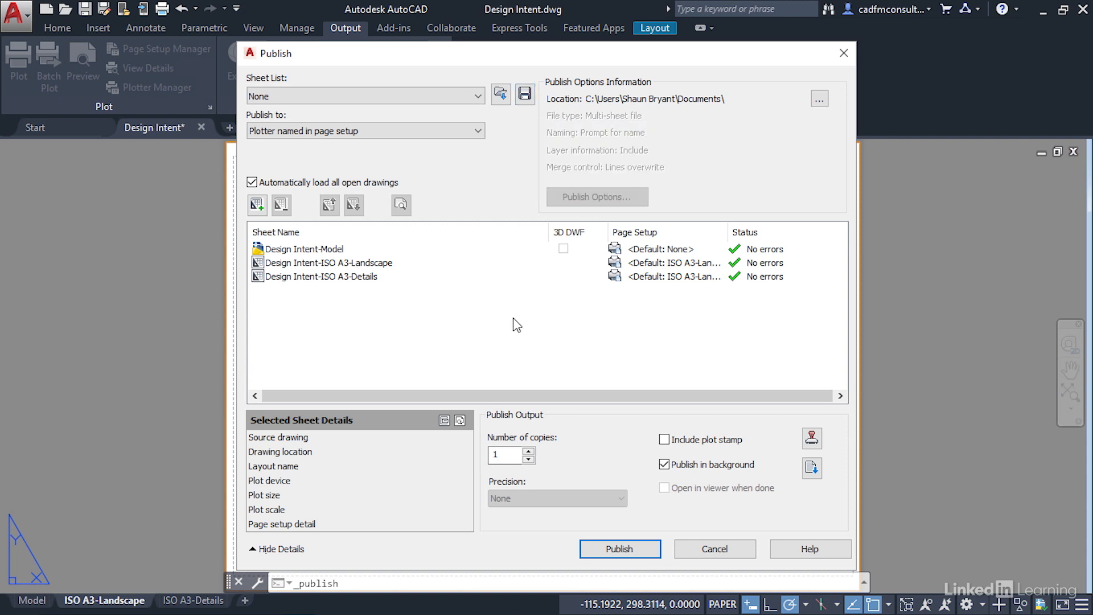
{"action": "mouse_move", "coordinate": [511, 290]}
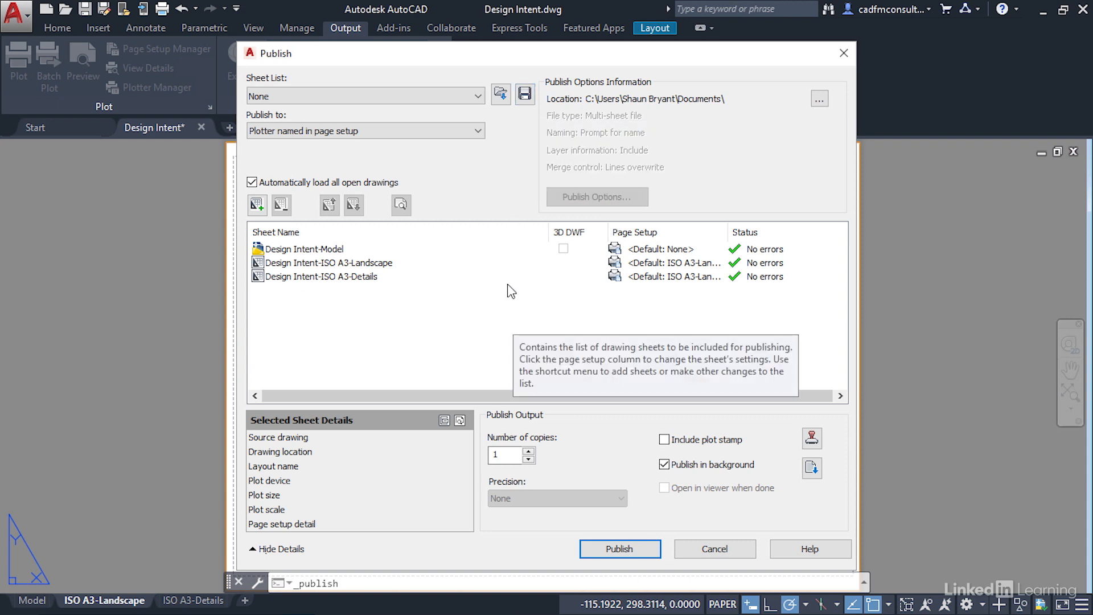
- Try saving the sheet list, dismiss the Unsaved Changes warning and cancel Publish
{"action": "left_click", "coordinate": [524, 94]}
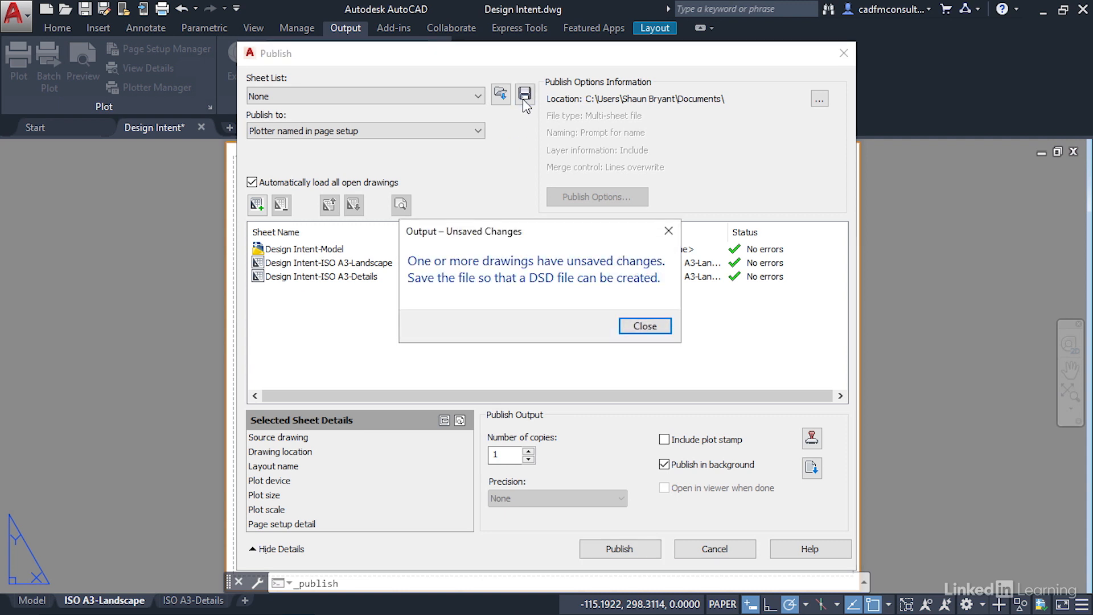
{"action": "mouse_move", "coordinate": [564, 292]}
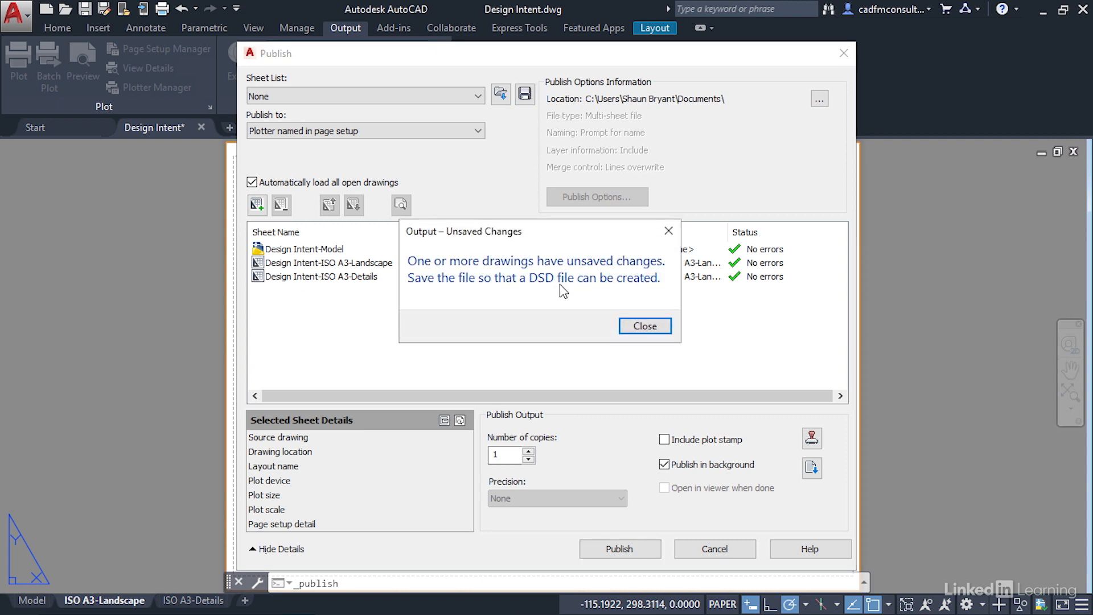
{"action": "mouse_move", "coordinate": [562, 292]}
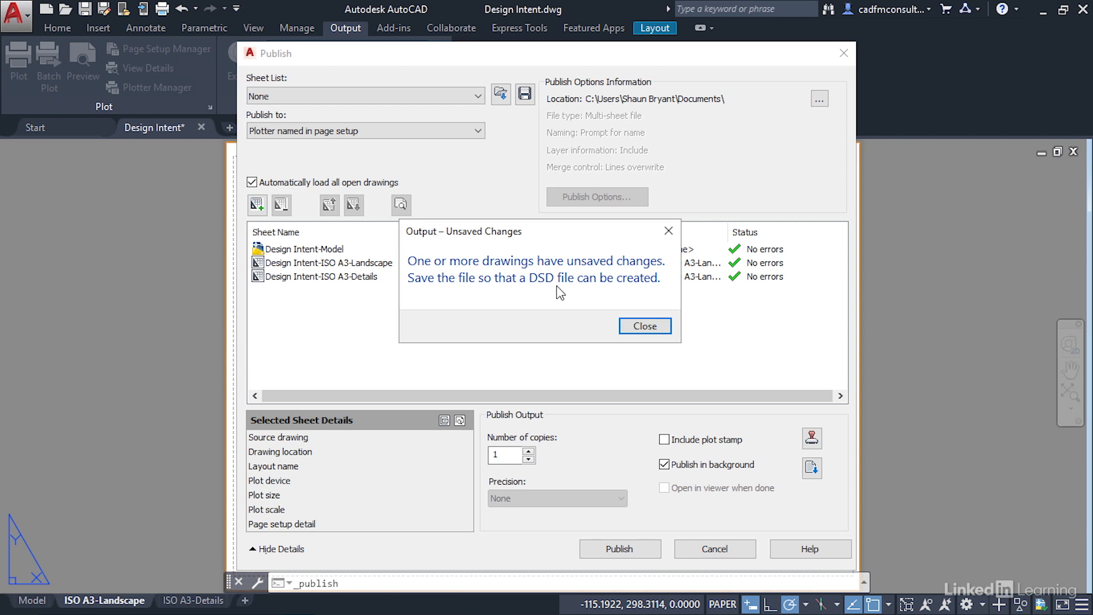
{"action": "mouse_move", "coordinate": [559, 292]}
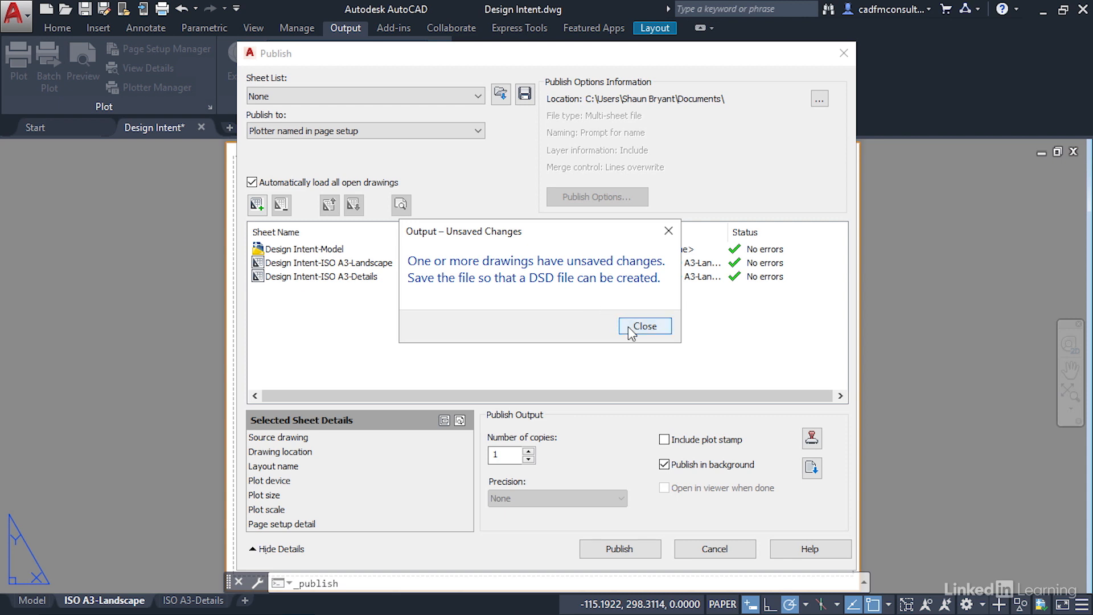
{"action": "left_click", "coordinate": [643, 327]}
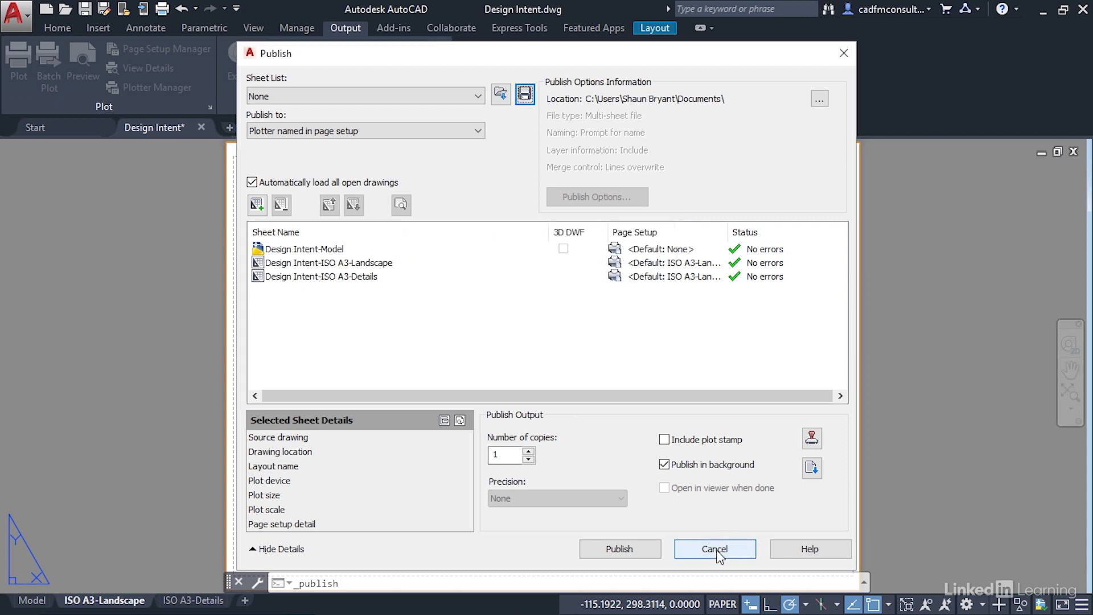
{"action": "left_click", "coordinate": [713, 549]}
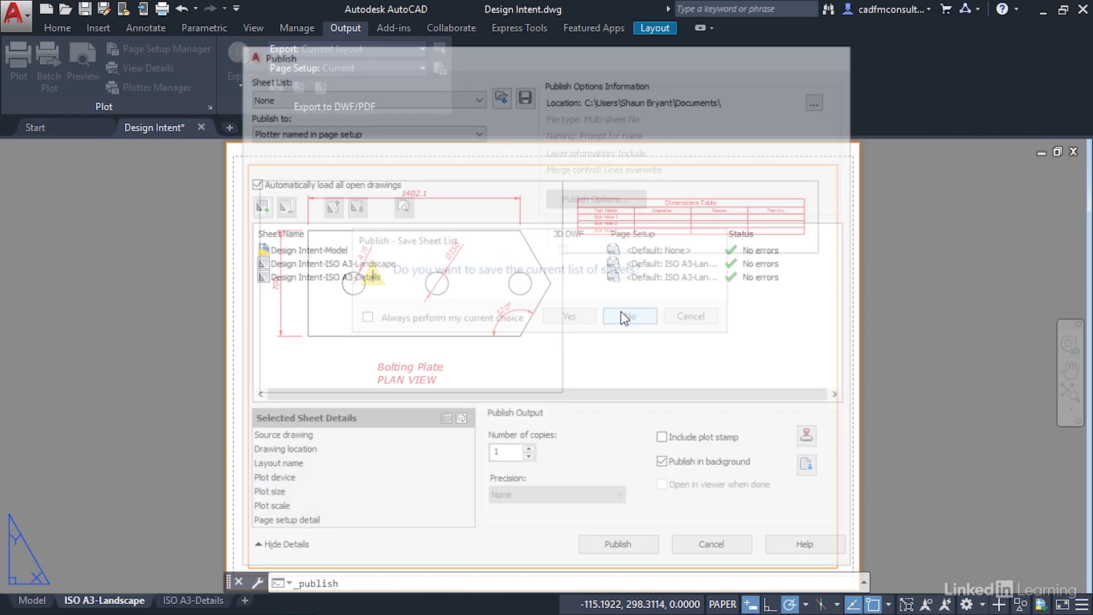
{"action": "left_click", "coordinate": [629, 315]}
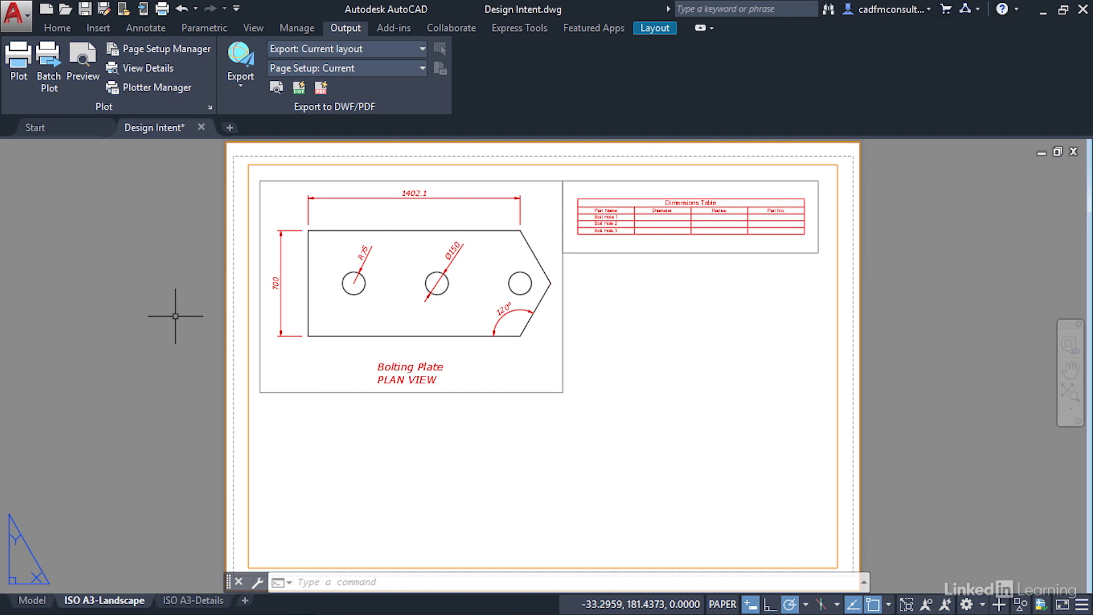
{"action": "mouse_move", "coordinate": [175, 314]}
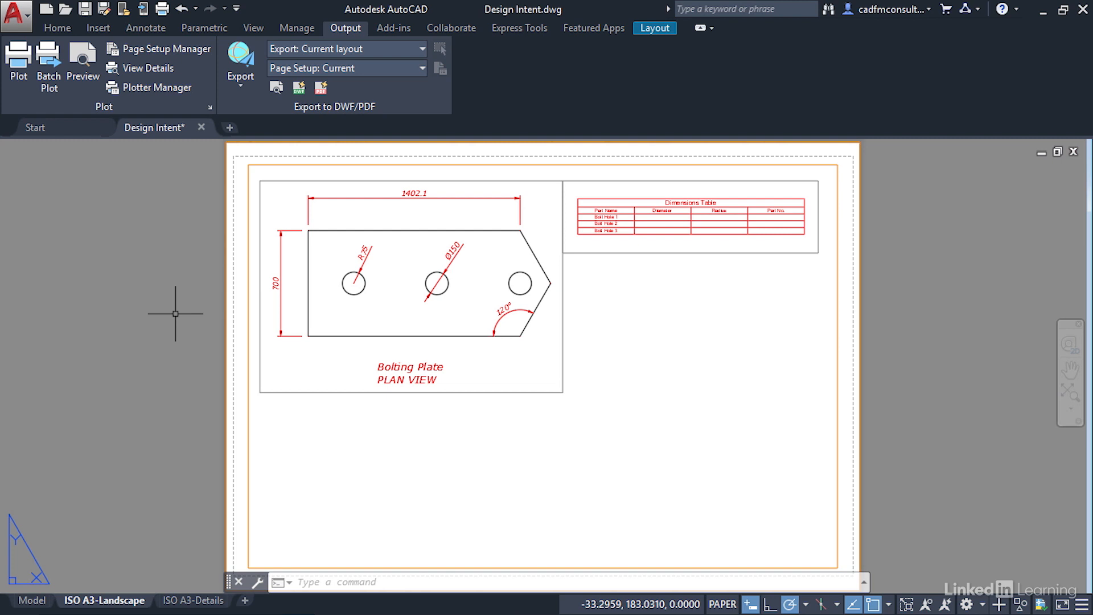
{"action": "mouse_move", "coordinate": [176, 313]}
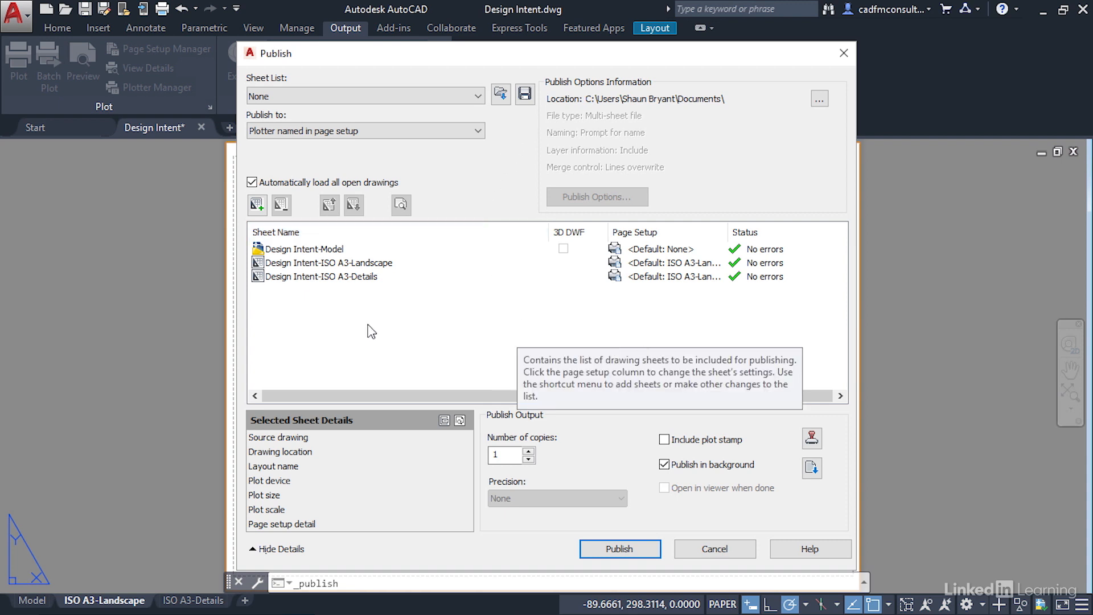
- Cancel Publish and decline saving the sheet list, returning to the layout
{"action": "left_click", "coordinate": [620, 549]}
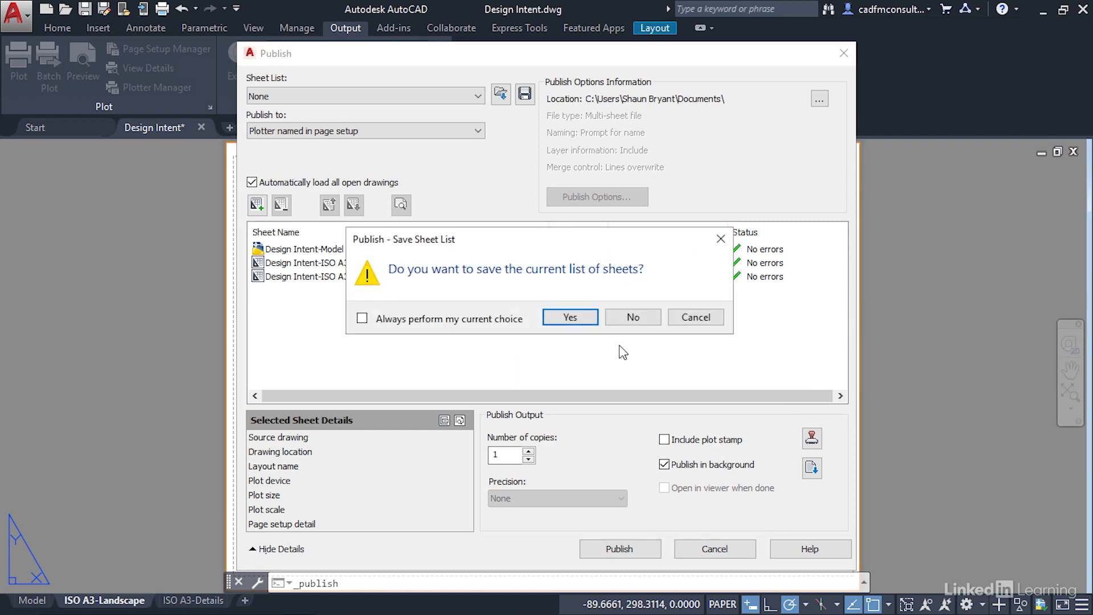
{"action": "left_click", "coordinate": [569, 317]}
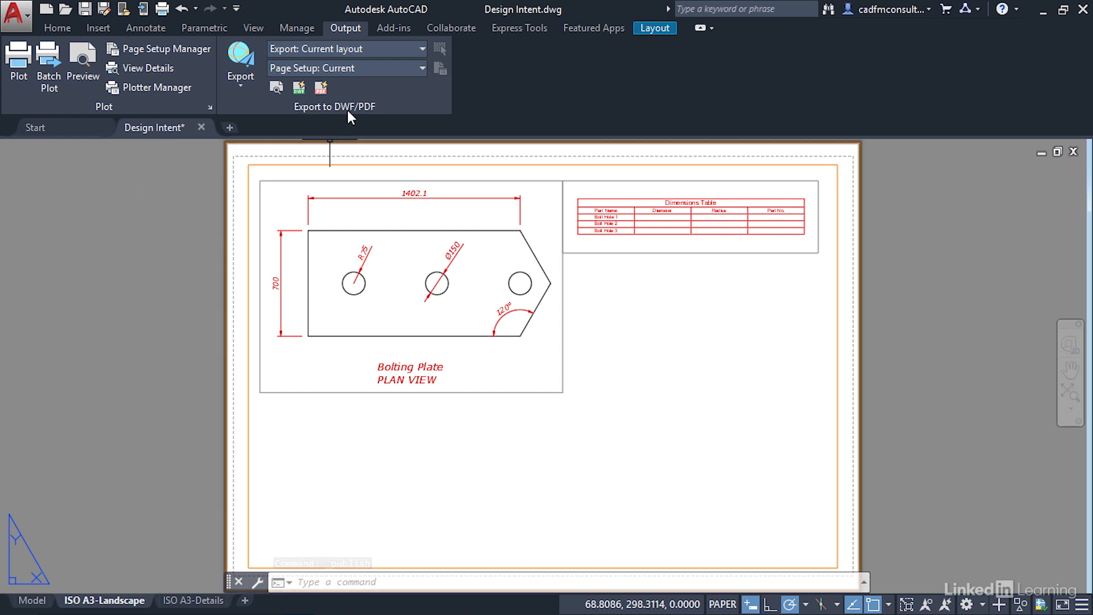
- Review the Save As DWF export dialog, then dismiss it without exporting
{"action": "left_click", "coordinate": [239, 63]}
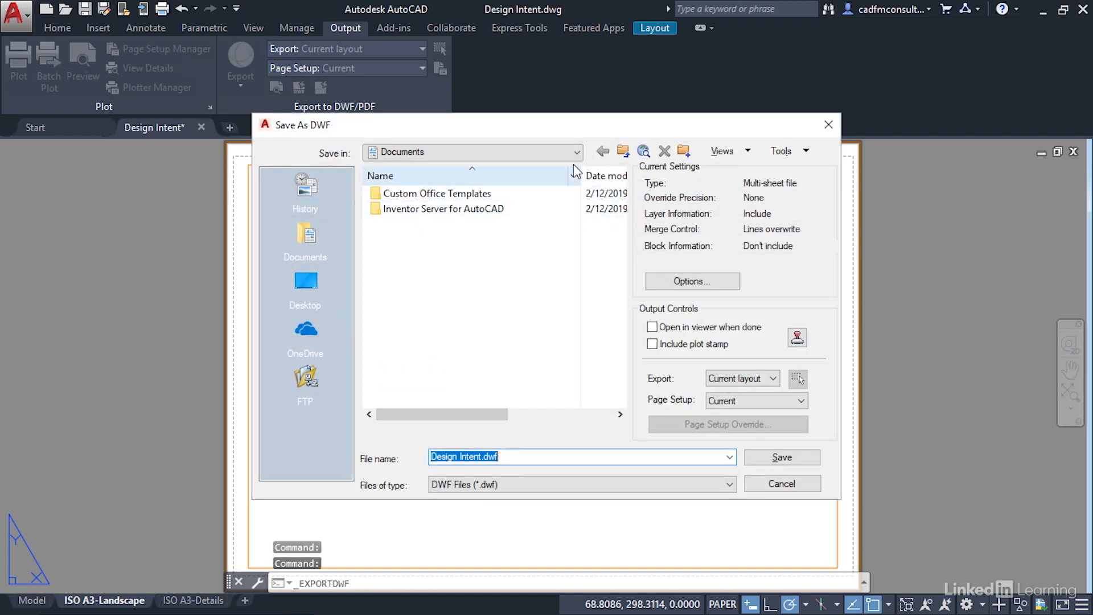
{"action": "mouse_move", "coordinate": [443, 209]}
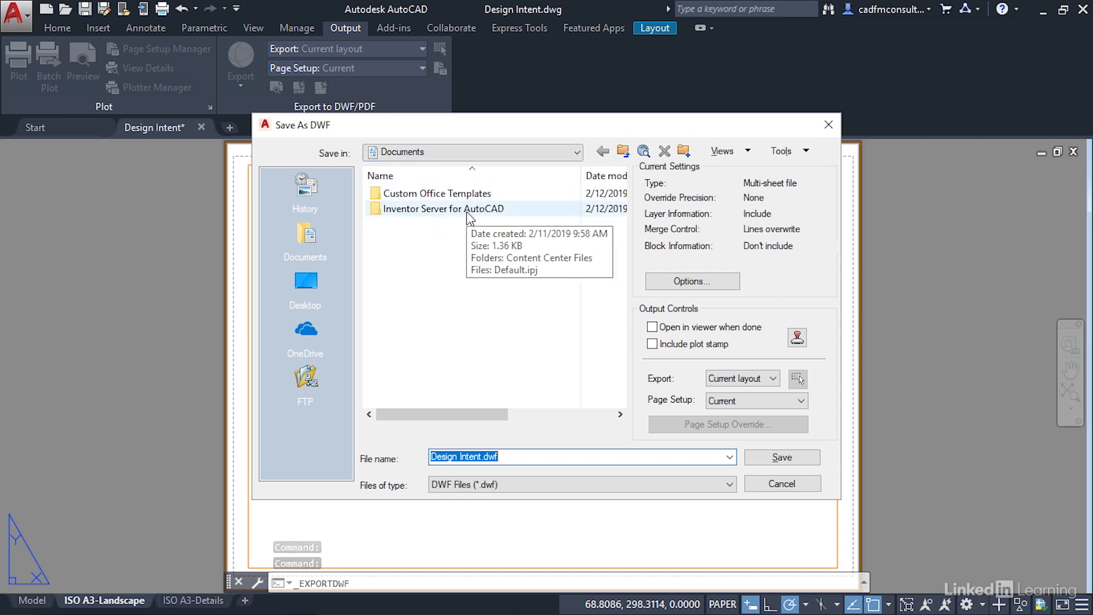
{"action": "mouse_move", "coordinate": [808, 267]}
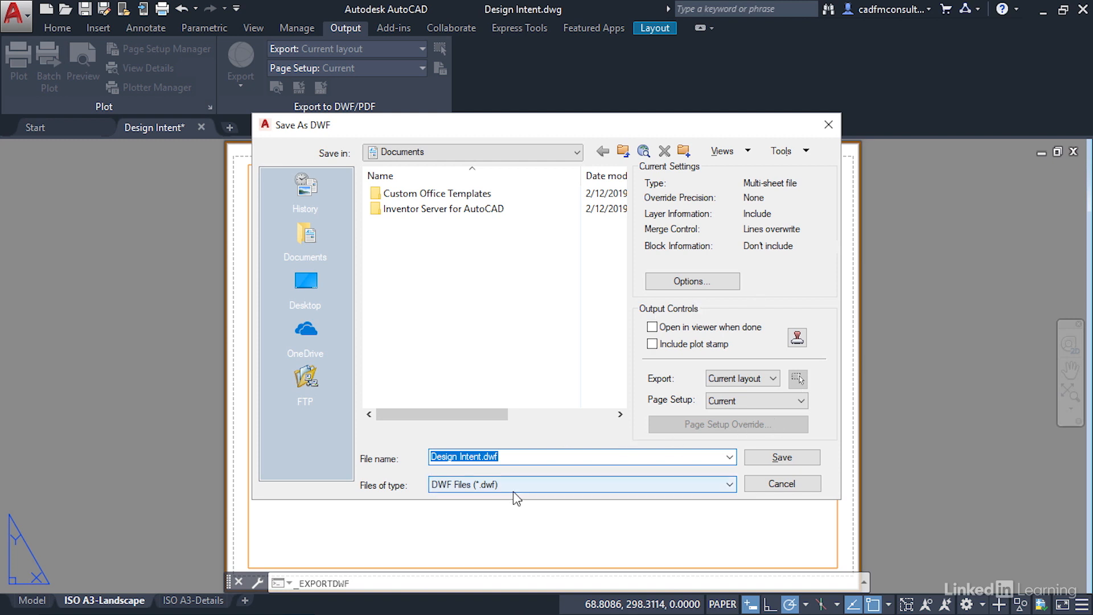
{"action": "left_click", "coordinate": [781, 483]}
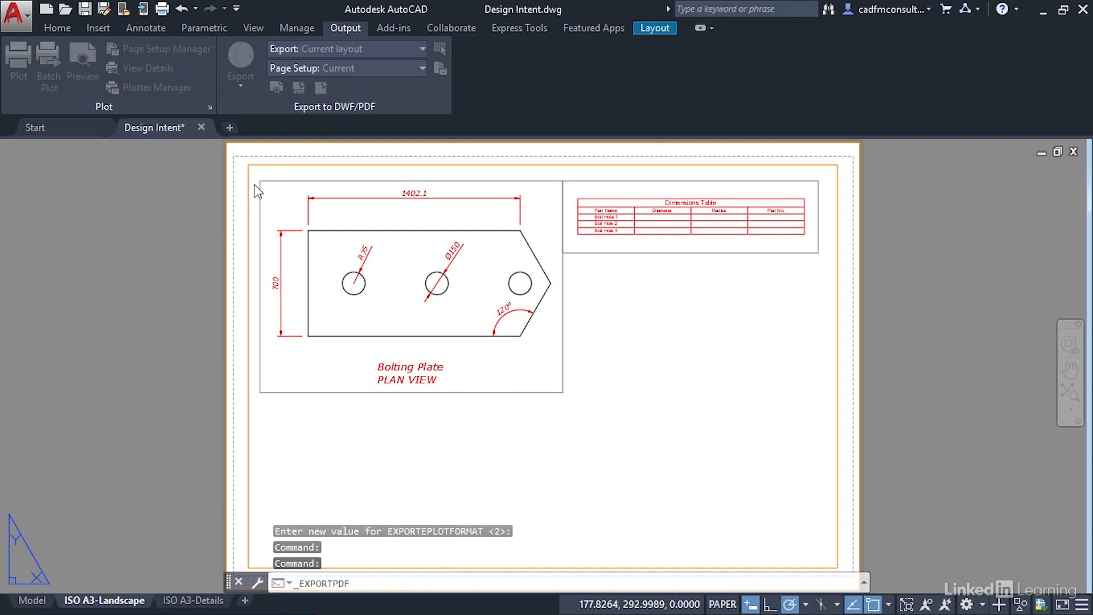
- Review the Save As PDF dialog with the General Documentation preset, then cancel it
{"action": "left_click", "coordinate": [240, 62]}
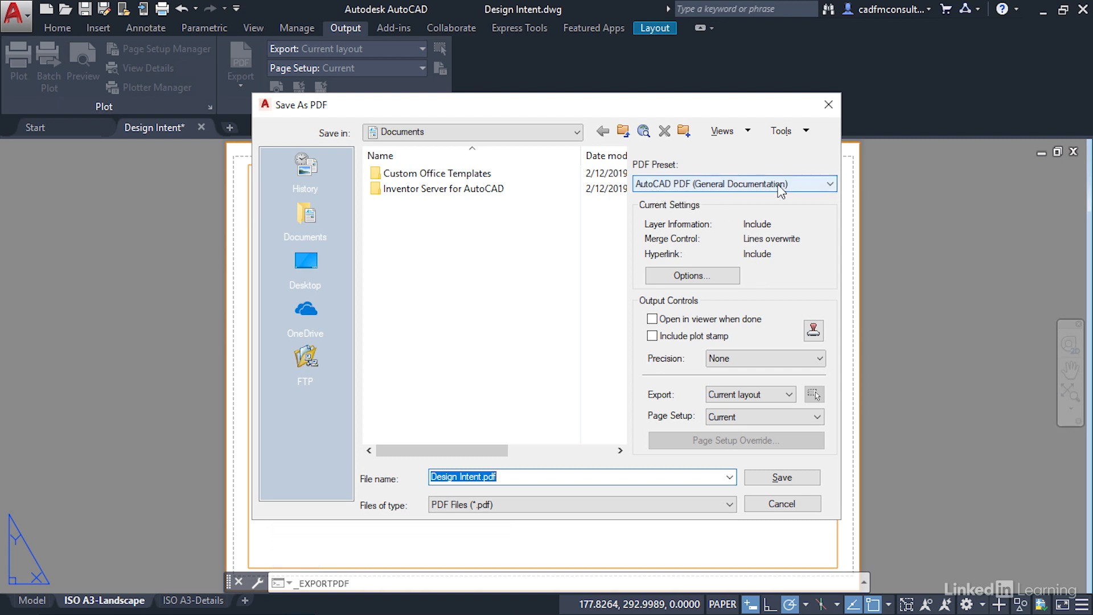
{"action": "mouse_move", "coordinate": [779, 193]}
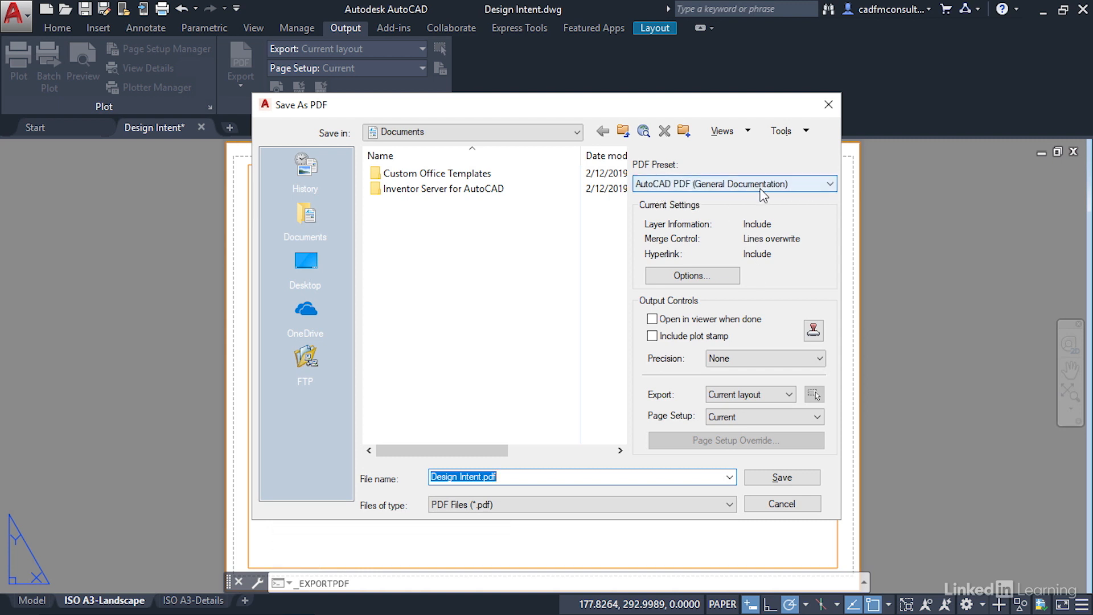
{"action": "left_click", "coordinate": [780, 503]}
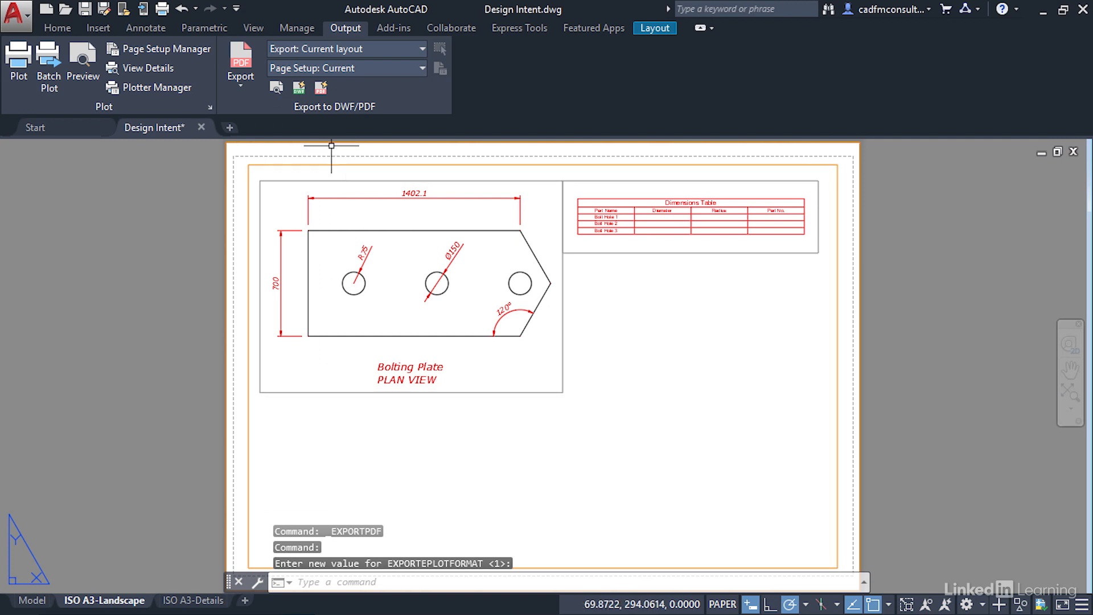
{"action": "mouse_move", "coordinate": [648, 292]}
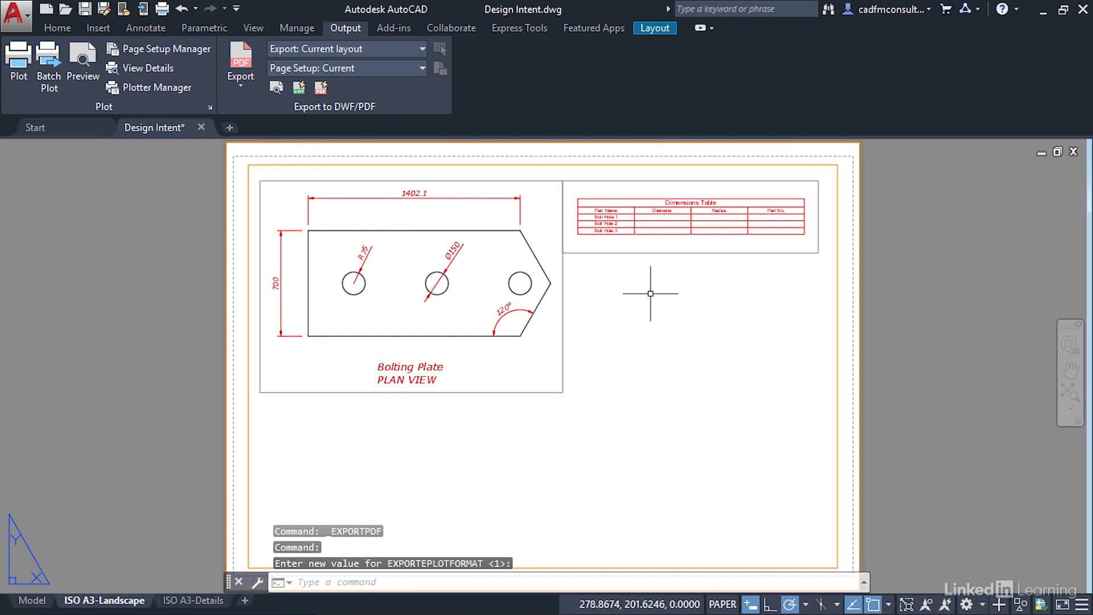
{"action": "mouse_move", "coordinate": [701, 400]}
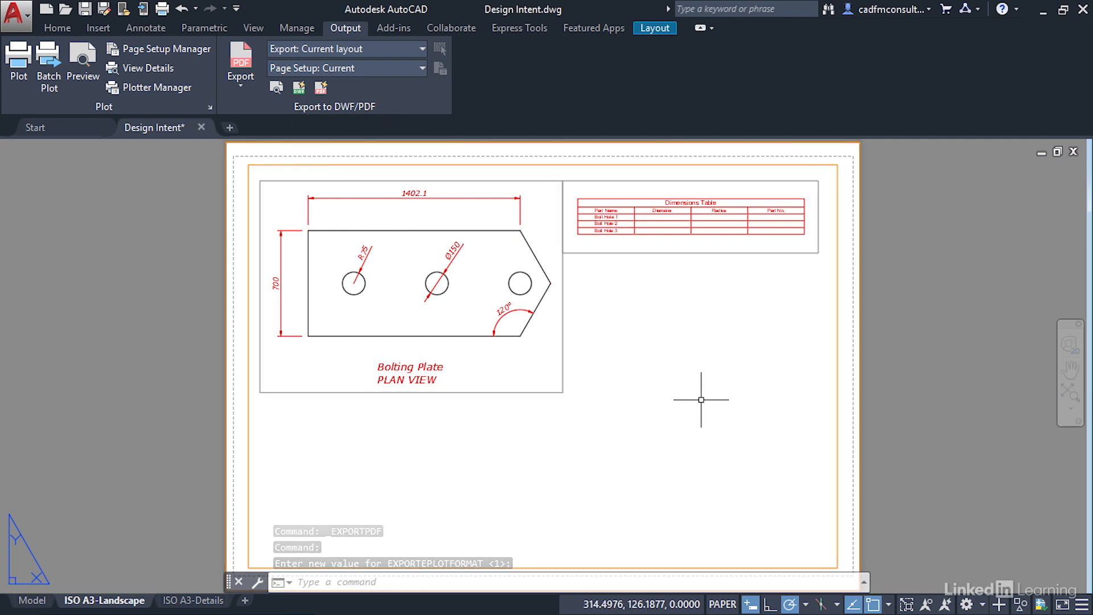